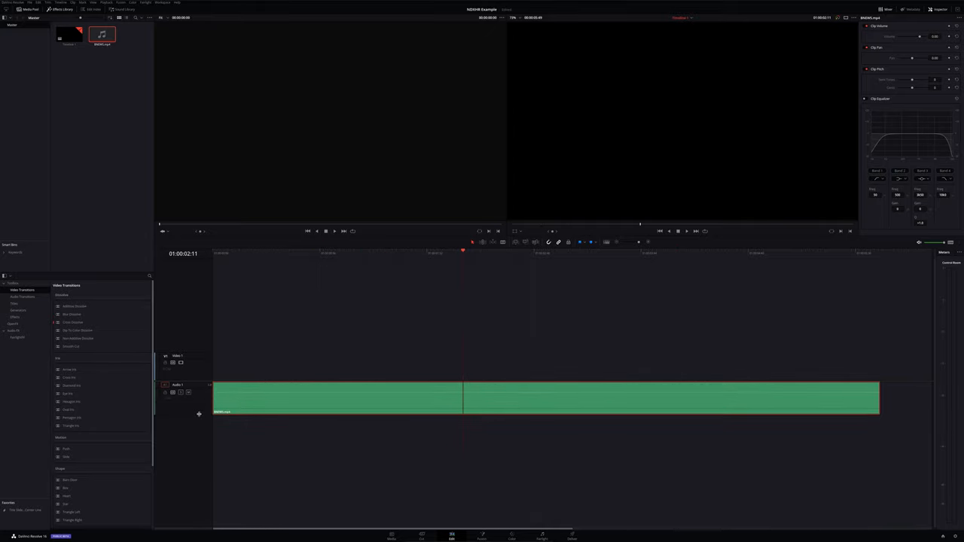
Switch to the file manager and open a terminal in the FUBAR folder
click(315, 399)
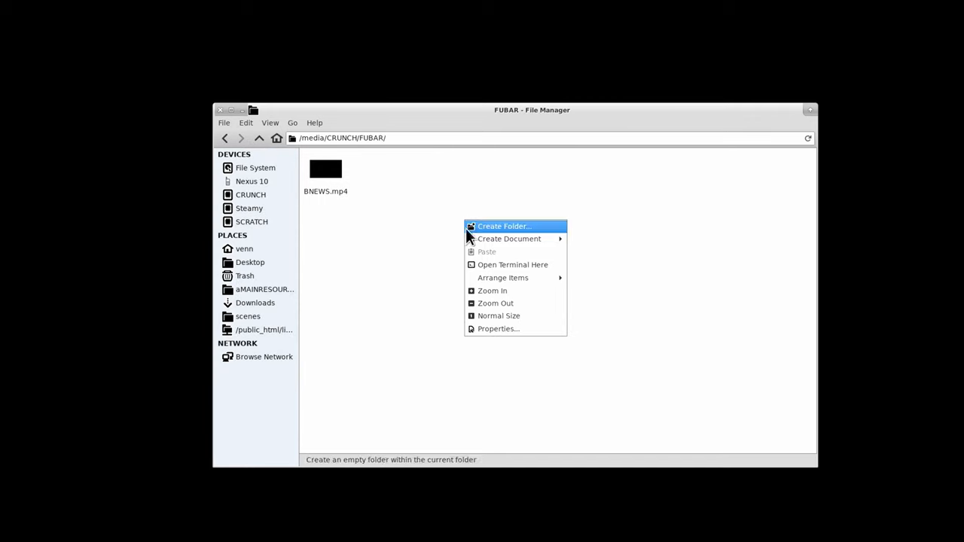
click(512, 264)
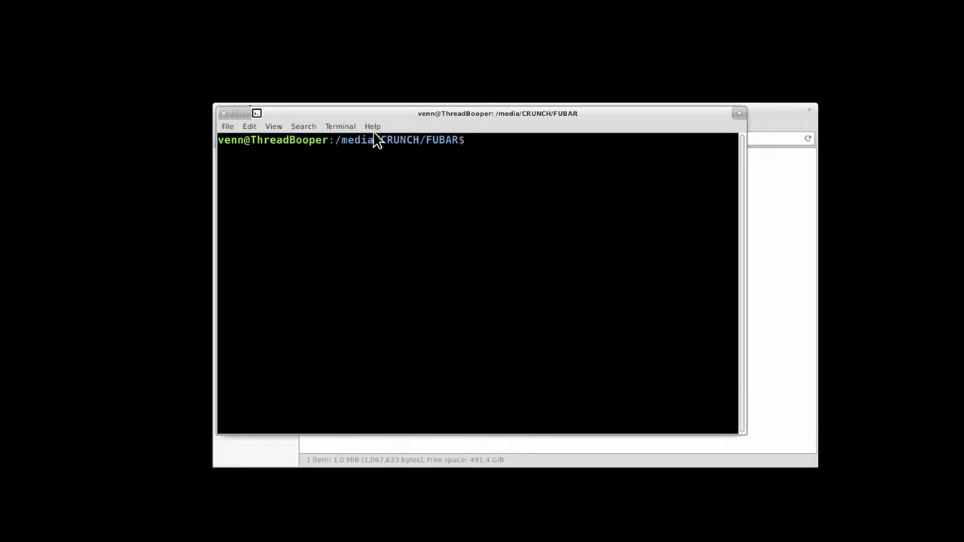
List the folder contents and install ffmpeg with sudo apt
text(ls)
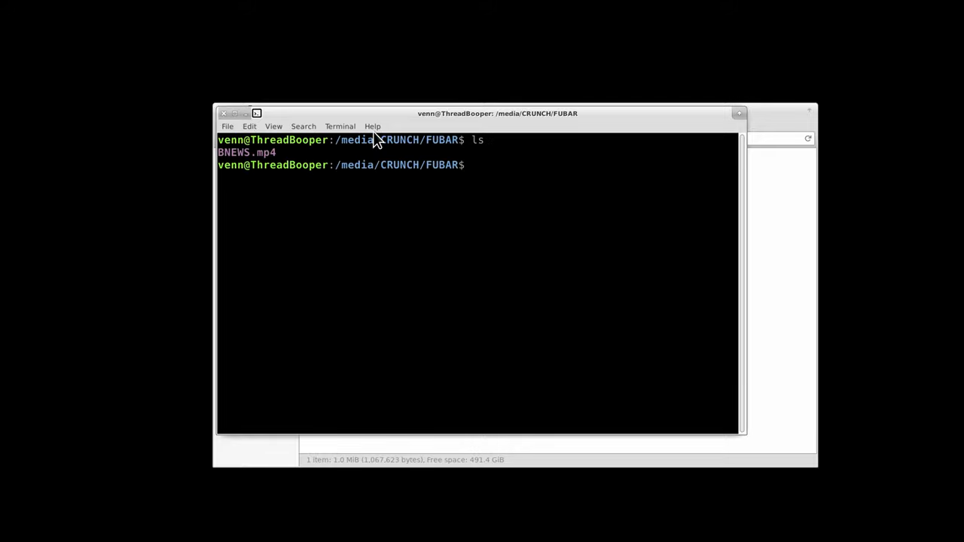
text(sudo)
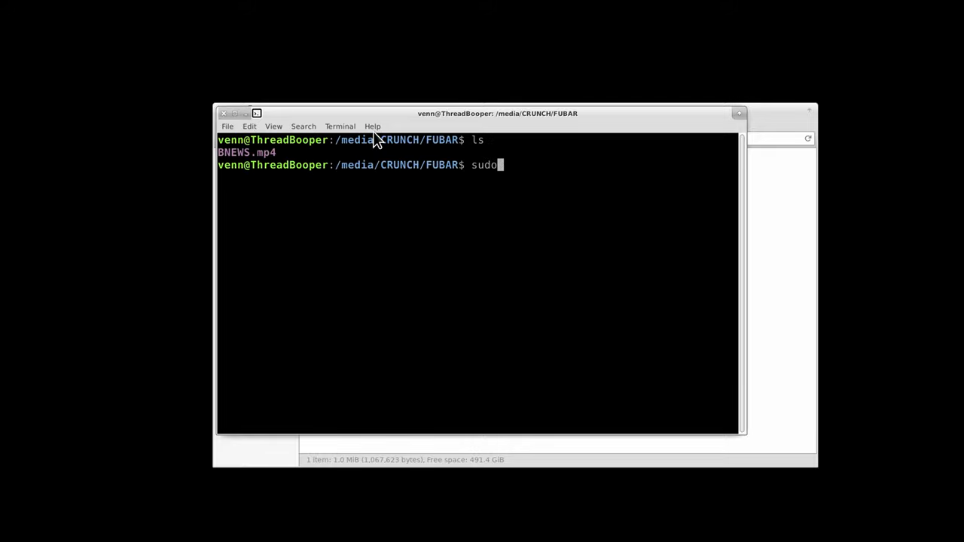
text(apt install f)
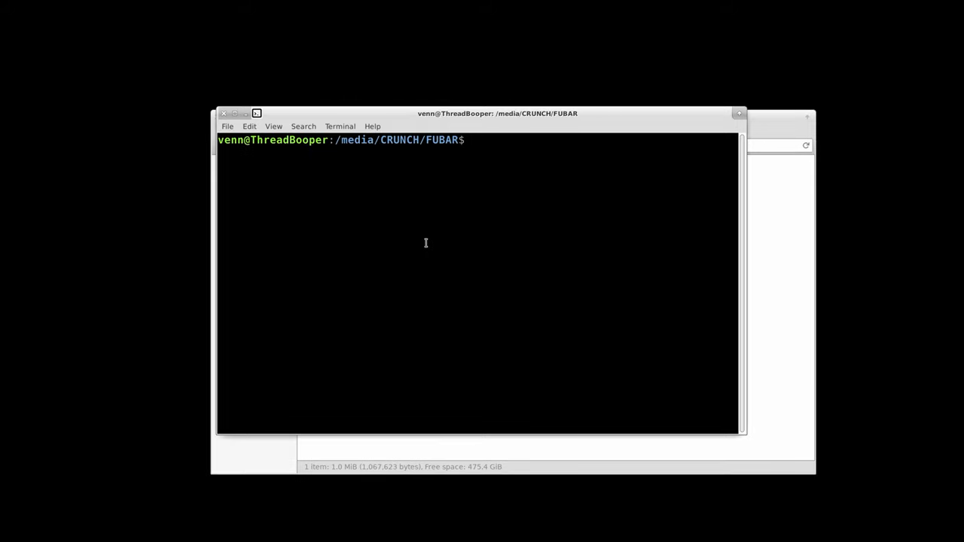
Convert BNEWS.mp4 to BNEWS.mov with dnxhr_hq video, yuv422p and pcm_s16le audio
text(ffmpeg -i BNEWS.mp4 -c:v dnxhd -profile:v dnxhr_hq -pix_fmt yuv422p -c:a pcm_s16le BNEWS.mov)
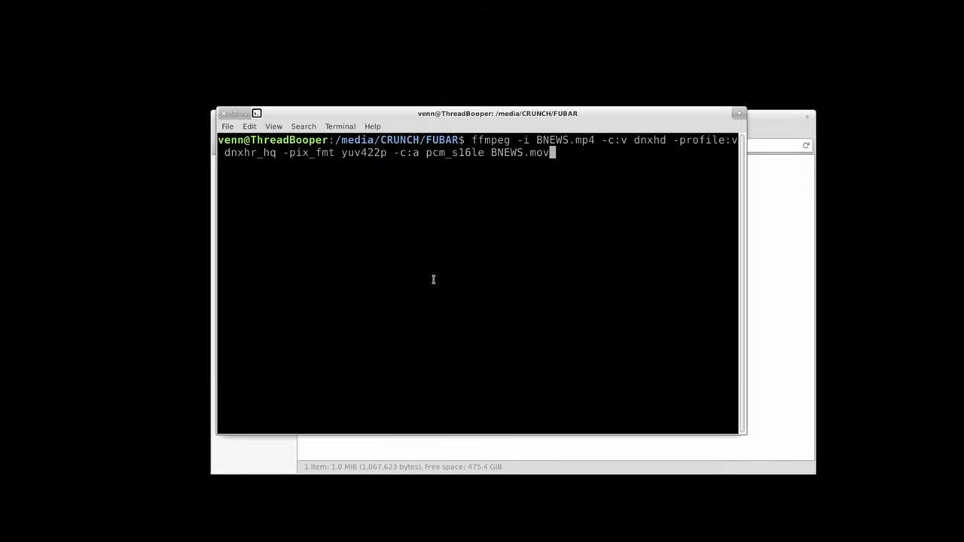
double_click(564, 140)
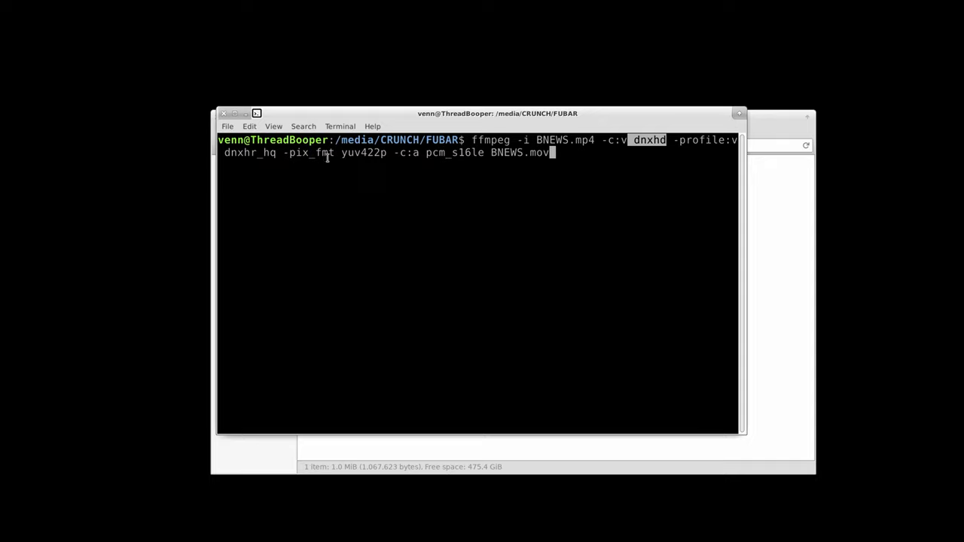
double_click(364, 152)
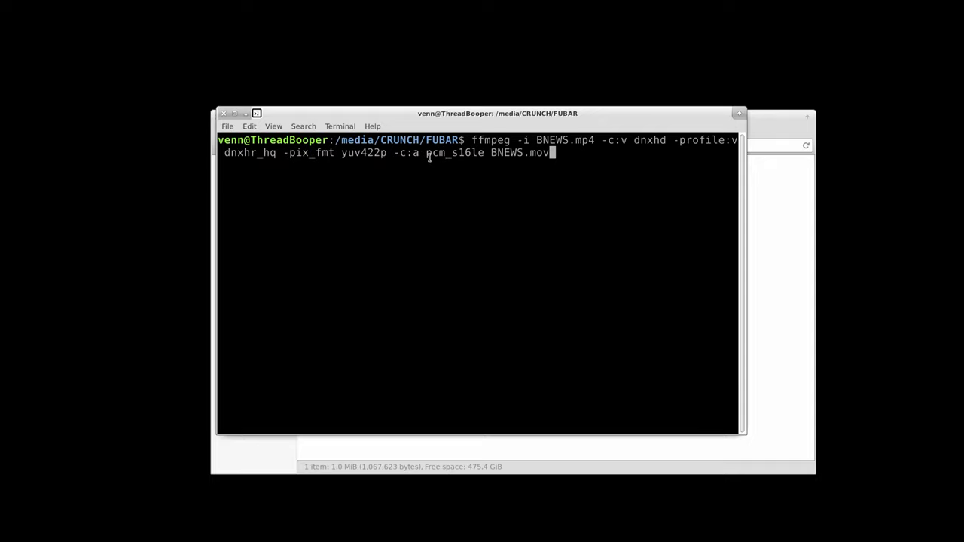
double_click(454, 153)
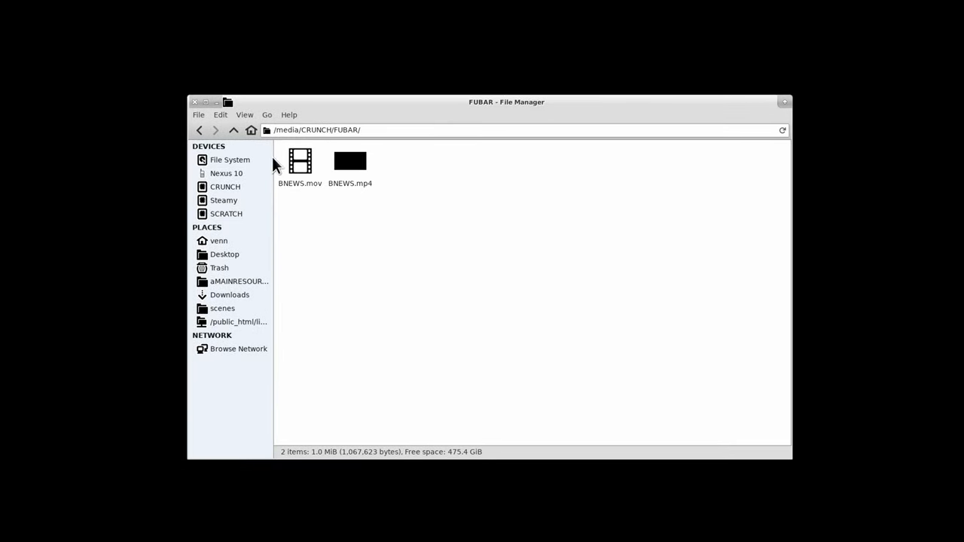
Compare the sizes of BNEWS.mp4 and the 68.3 MiB BNEWS.mov
click(350, 161)
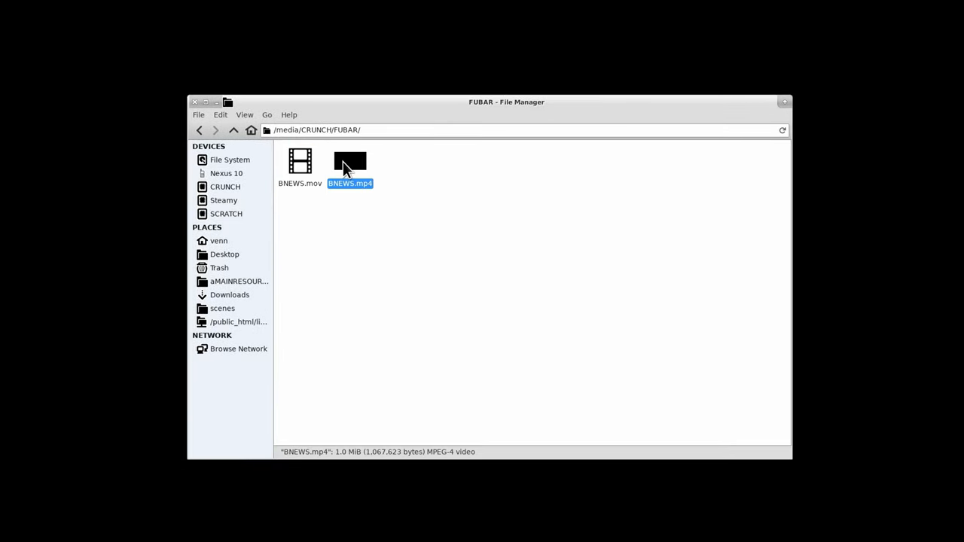
mouse_move(315, 221)
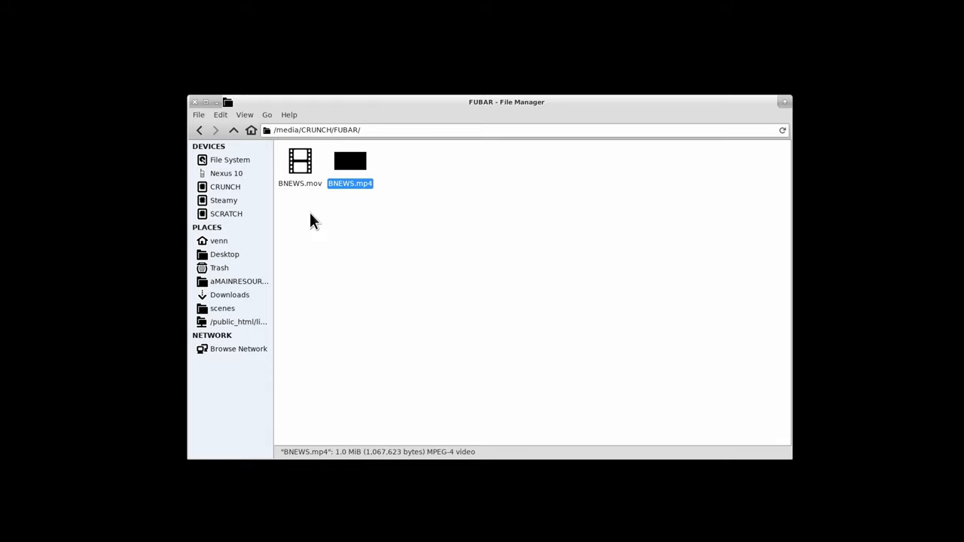
click(300, 162)
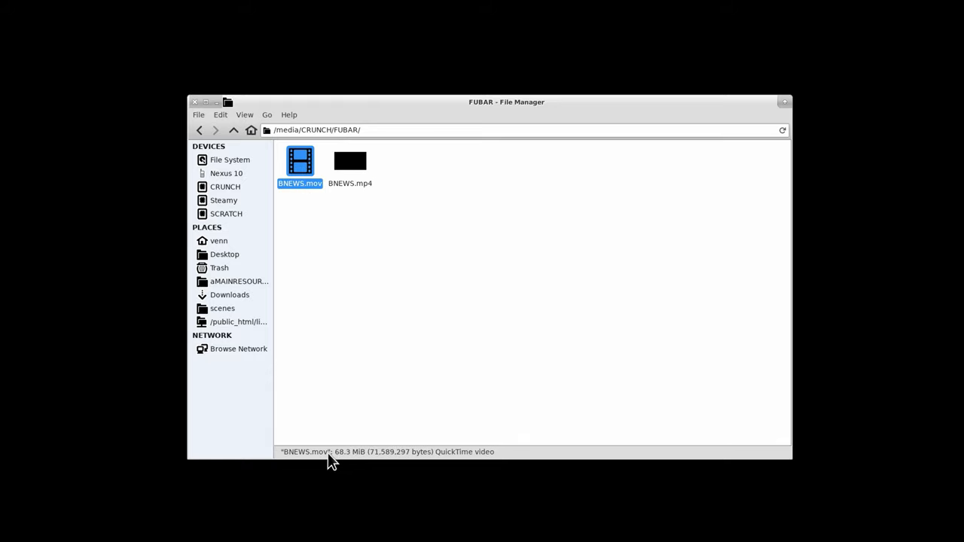
click(388, 271)
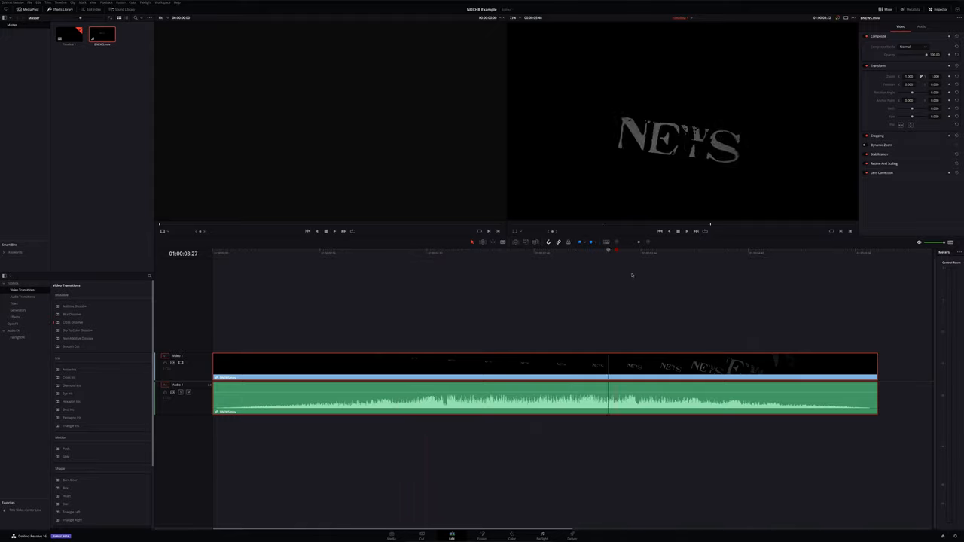
Preview the BNEWS.mov timeline, then open a terminal again in the FUBAR folder
click(452, 253)
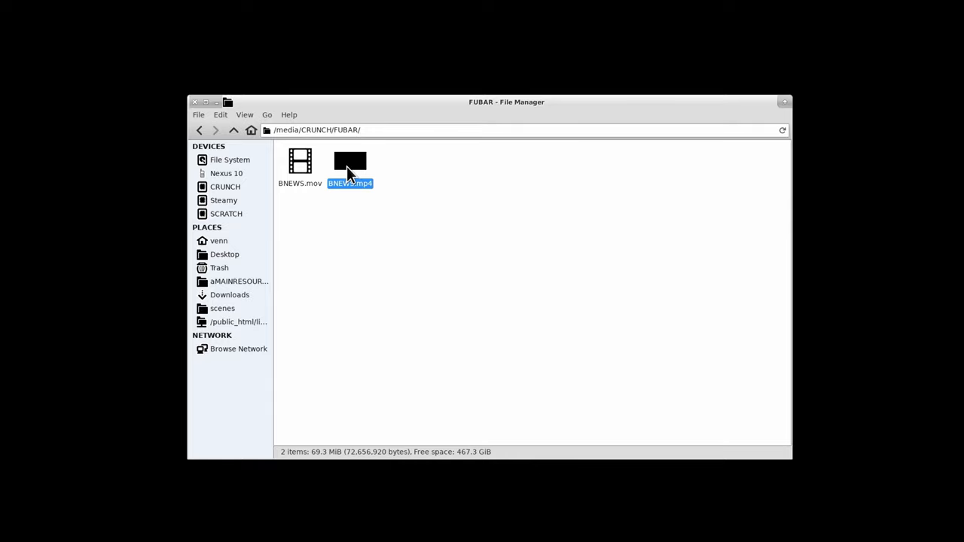
right_click(452, 309)
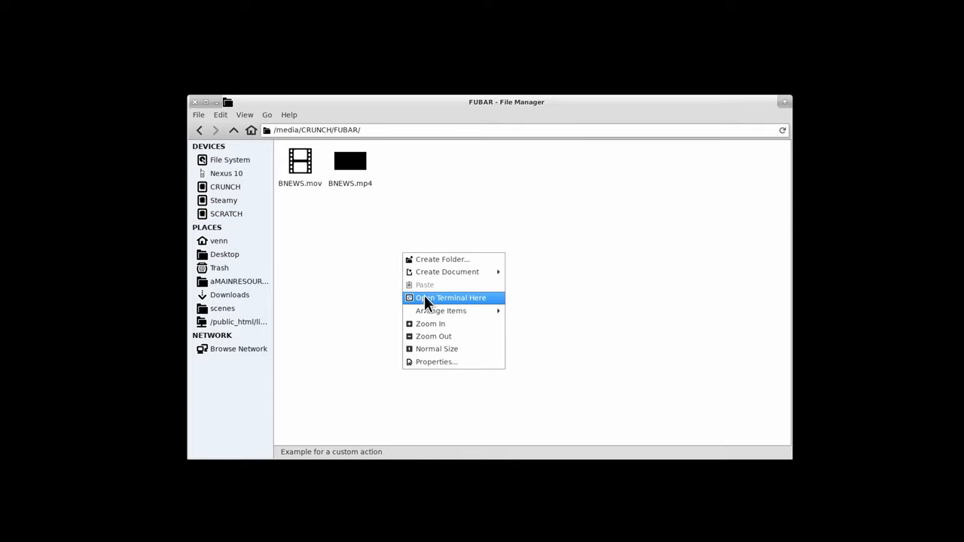
click(450, 297)
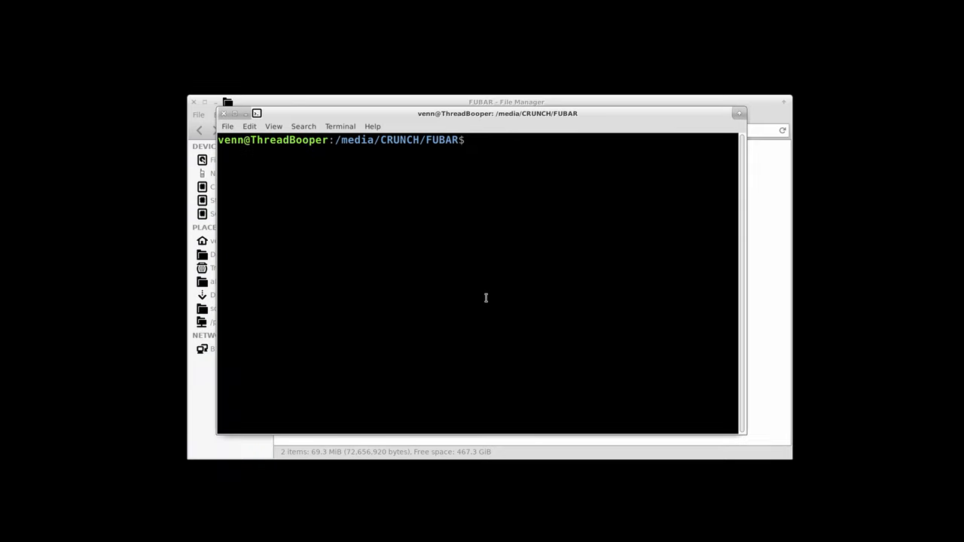
Enter ffmpeg -i BNEWS.mp4 -c:a pcm_s16le BNEWSAudio.wav to extract the audio
text(ffmpeg -i BNEWS.mp4 -c:a pcm_s16le BNEWSAudio.wav)
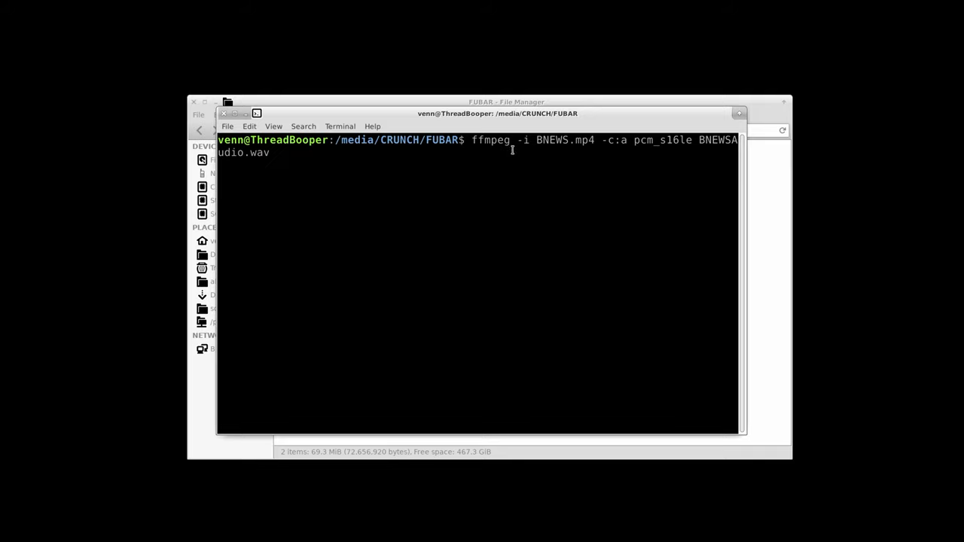
double_click(564, 140)
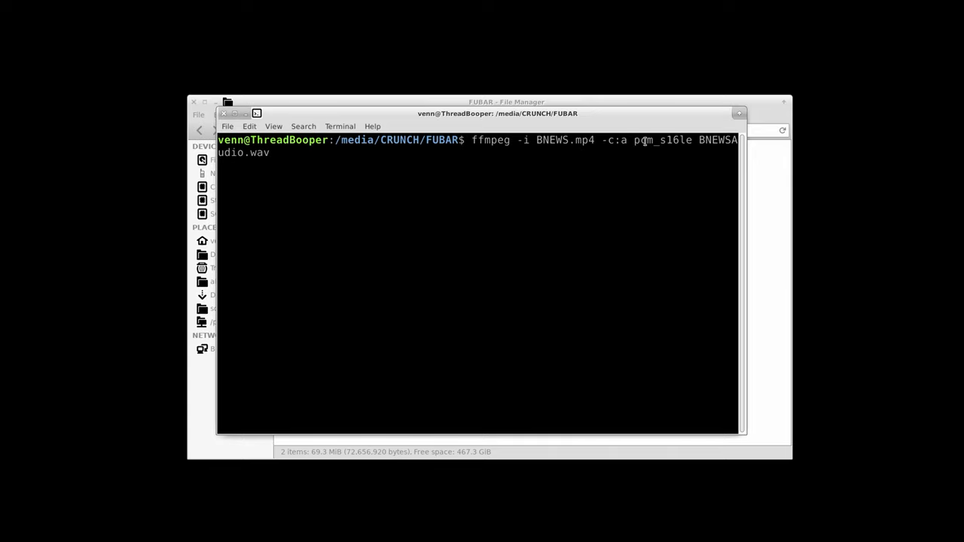
mouse_move(296, 160)
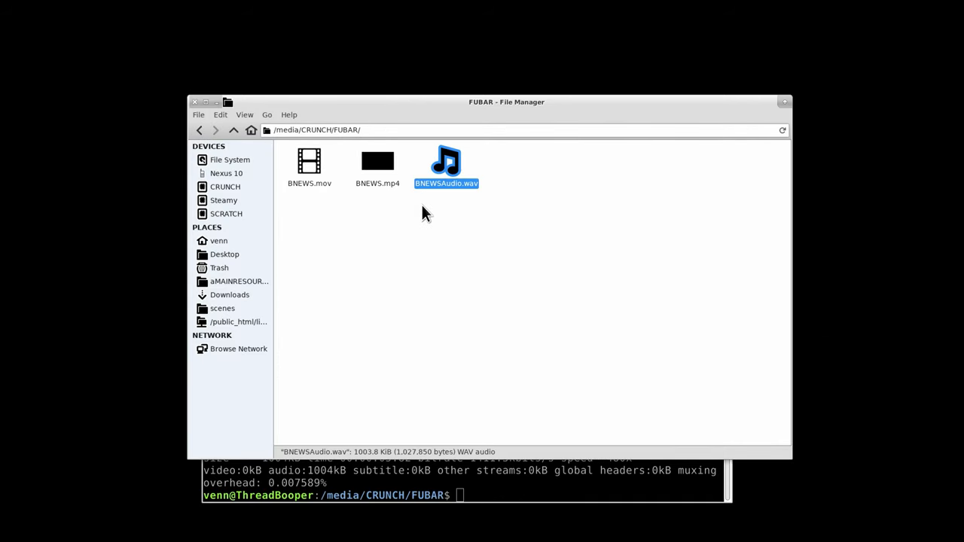
mouse_move(936, 334)
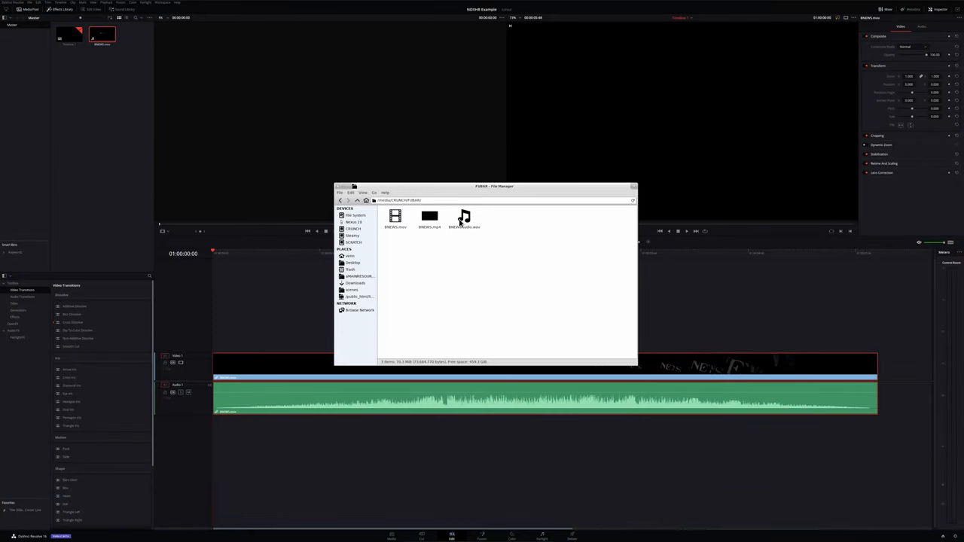
Add BNEWSAudio.wav to Audio 2 and jump about 1.5 seconds into the timeline
click(464, 219)
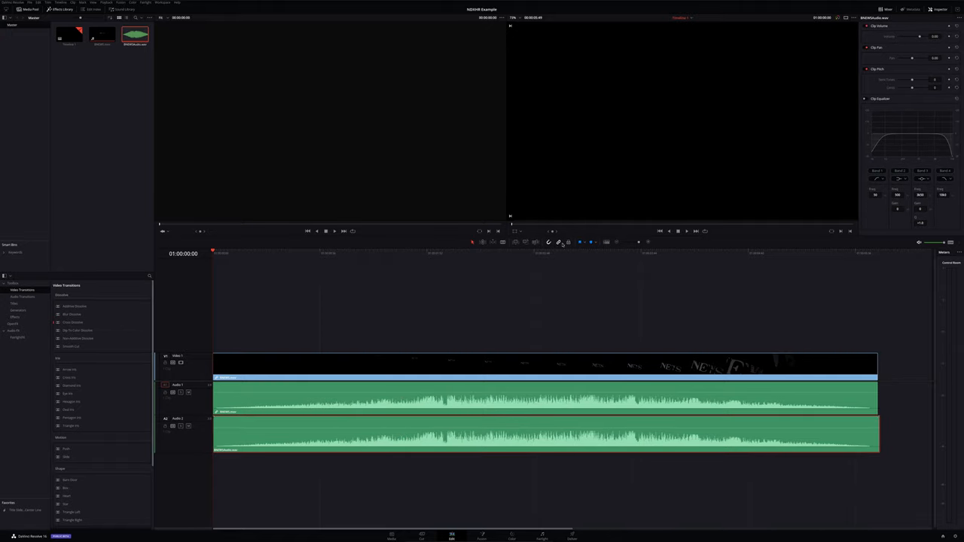
click(362, 253)
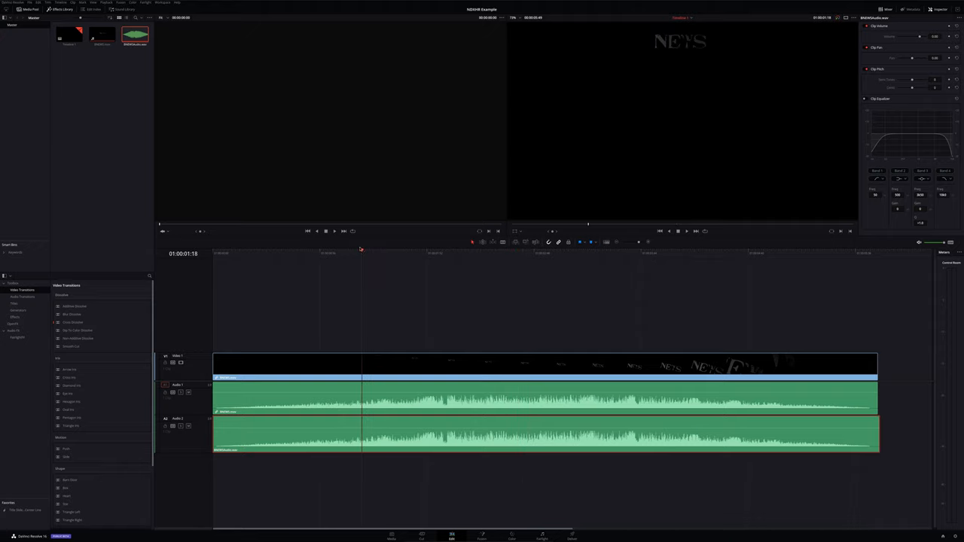